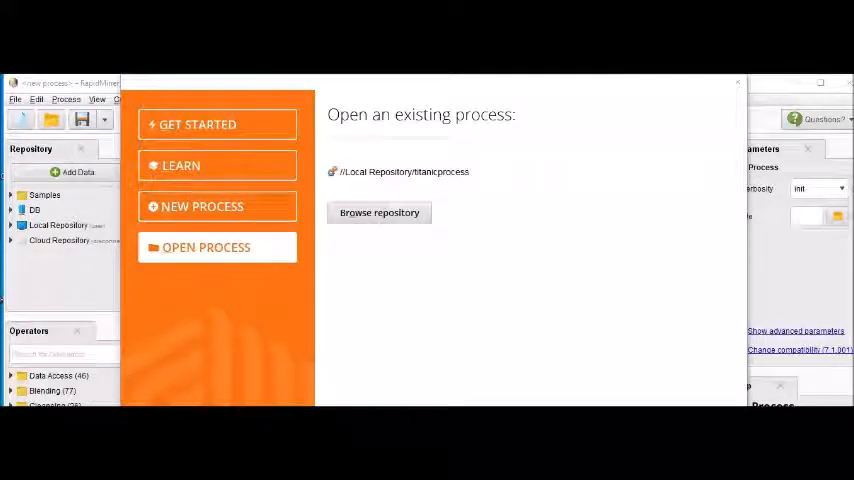
mouse_move(130, 363)
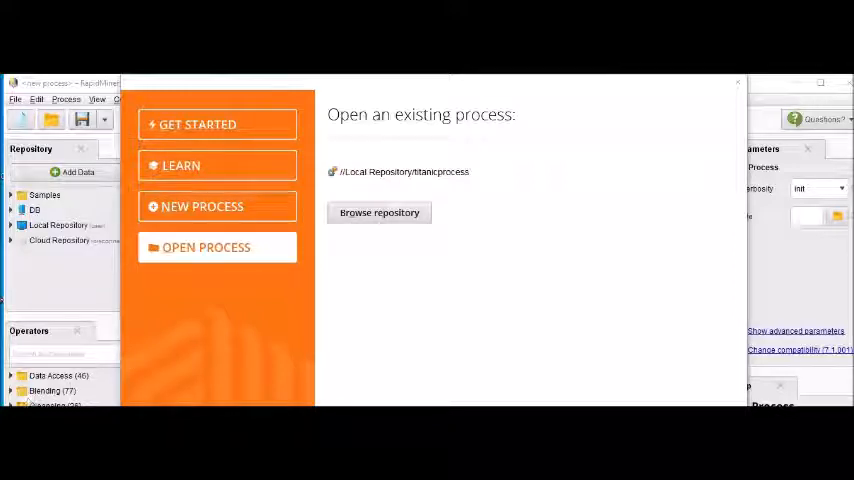
mouse_move(99, 327)
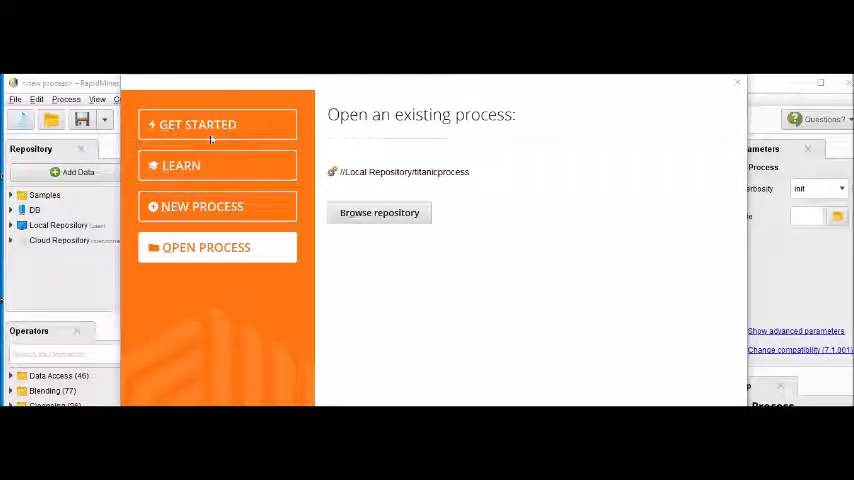
mouse_move(184, 166)
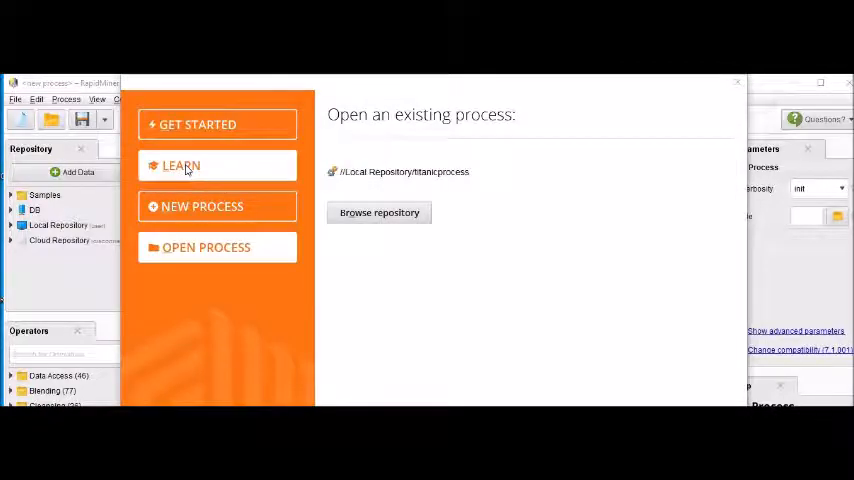
Step: Switch the welcome dialog to LEARN to show External Resources and Basics tutorials
click(181, 165)
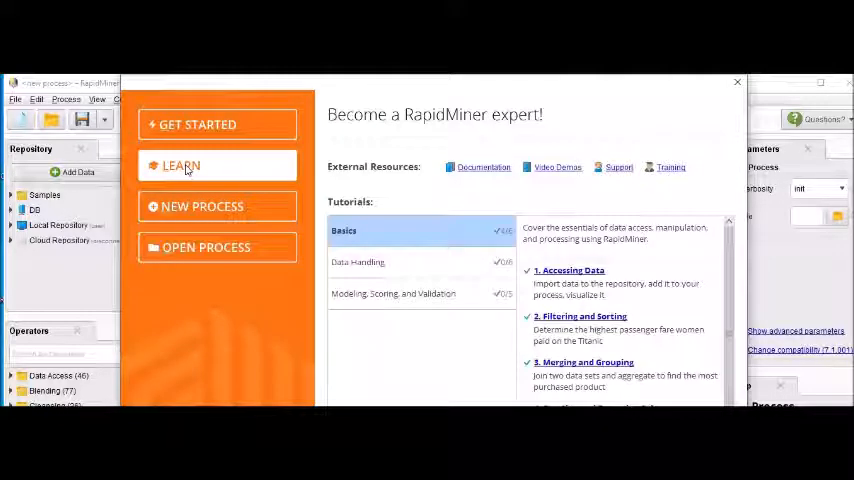
mouse_move(624, 130)
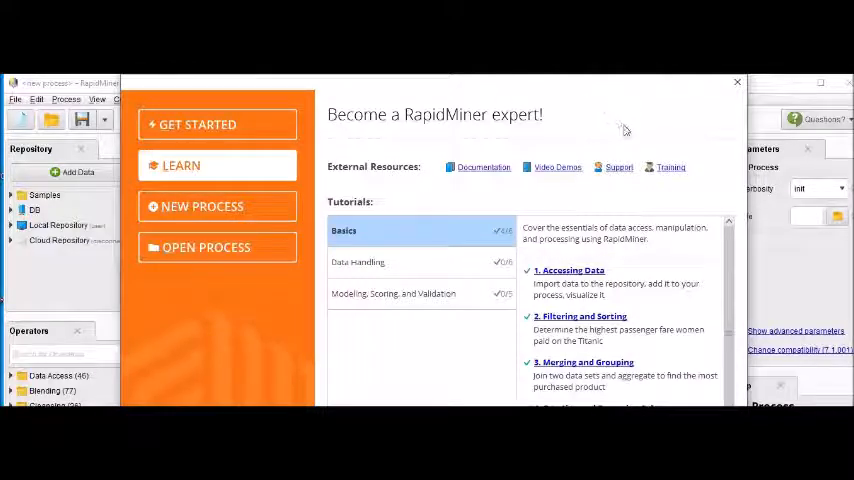
mouse_move(606, 207)
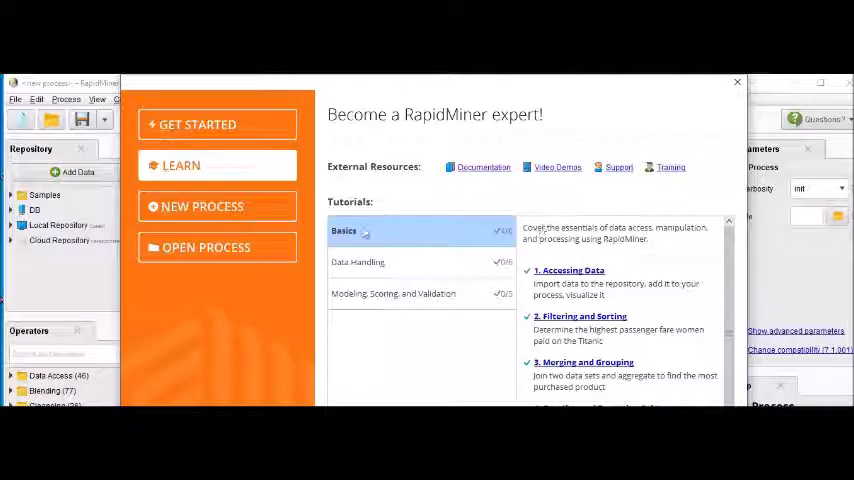
mouse_move(360, 231)
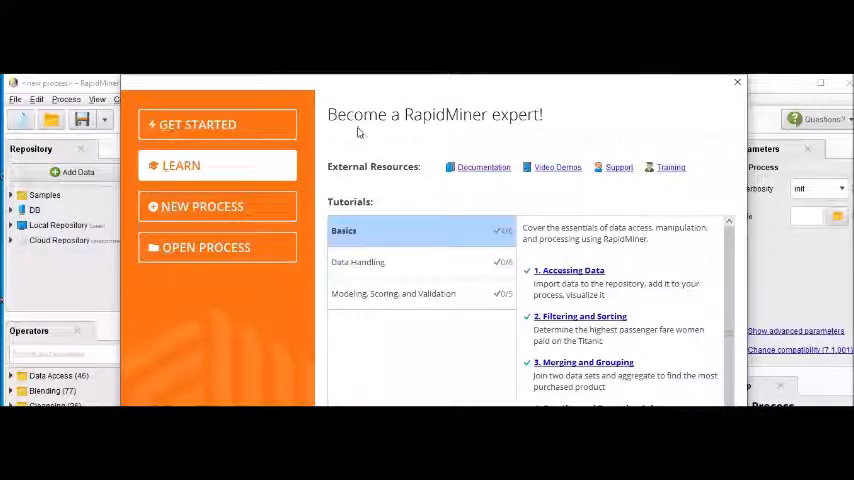
mouse_move(604, 138)
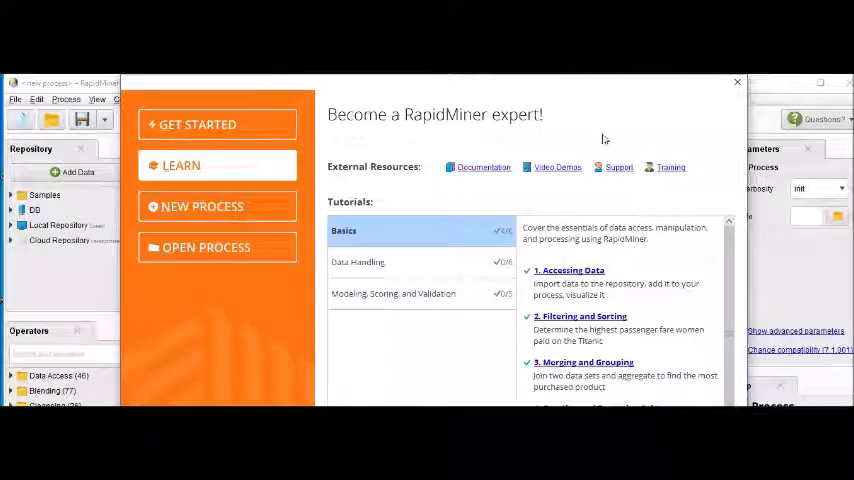
mouse_move(426, 177)
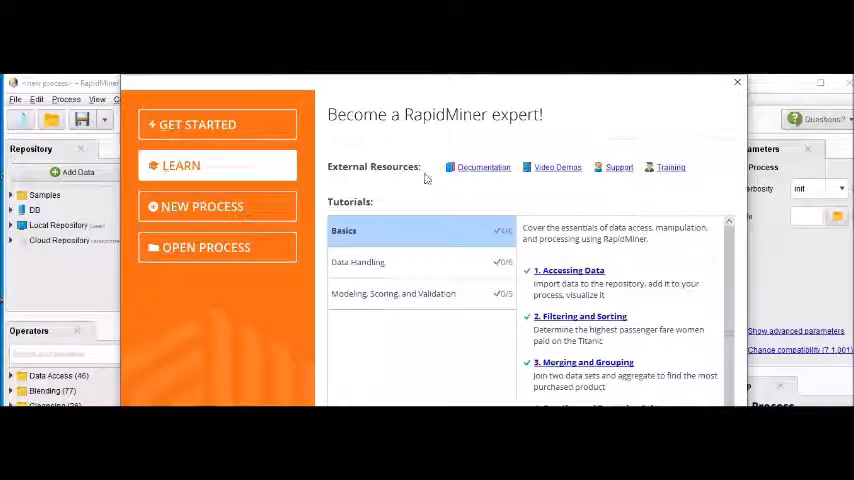
mouse_move(503, 183)
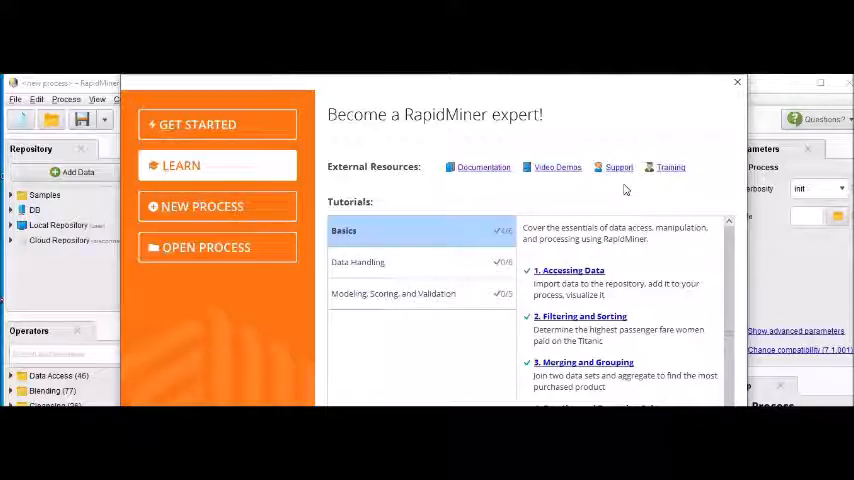
mouse_move(691, 194)
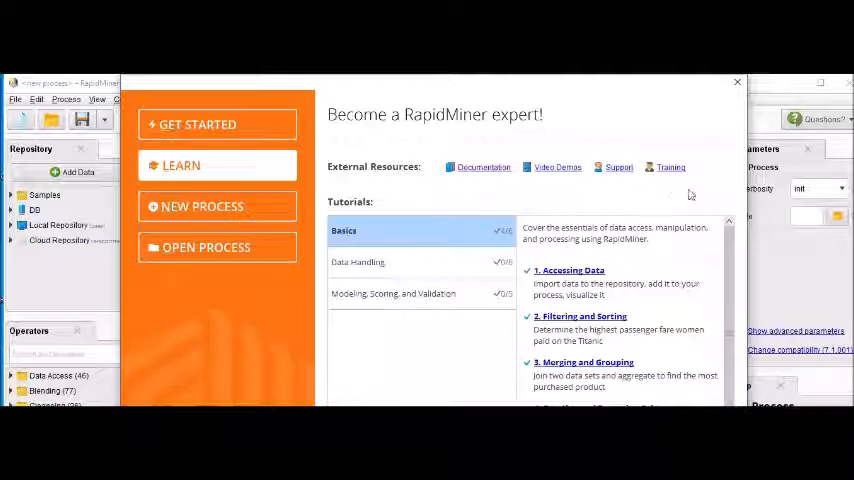
mouse_move(407, 237)
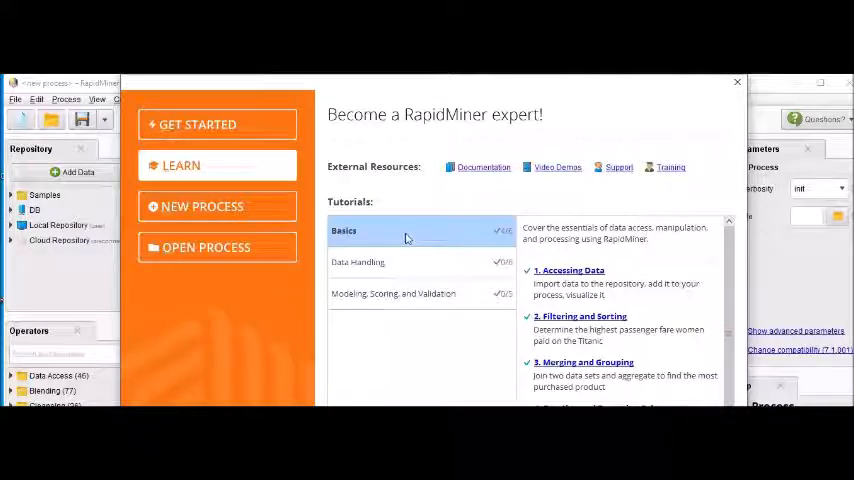
mouse_move(409, 265)
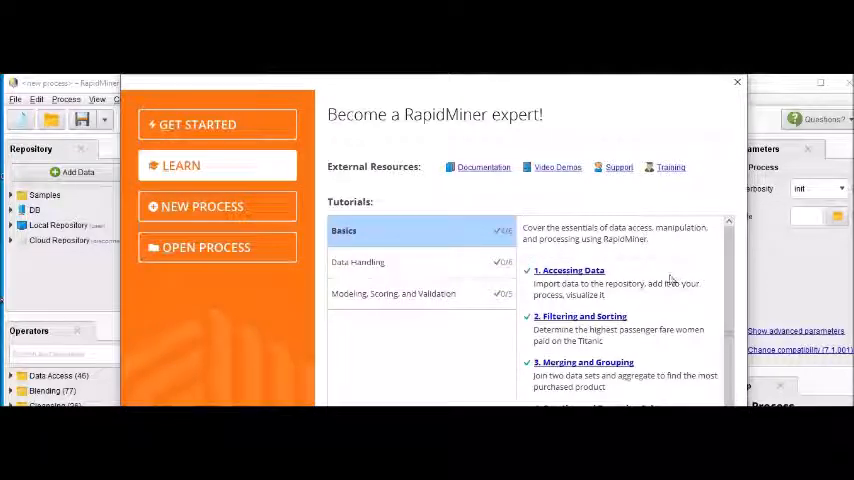
mouse_move(692, 304)
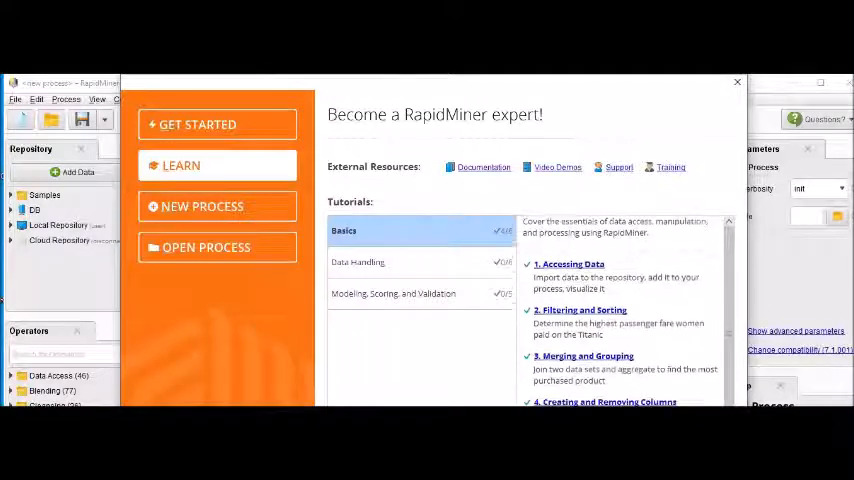
scroll(down, 3)
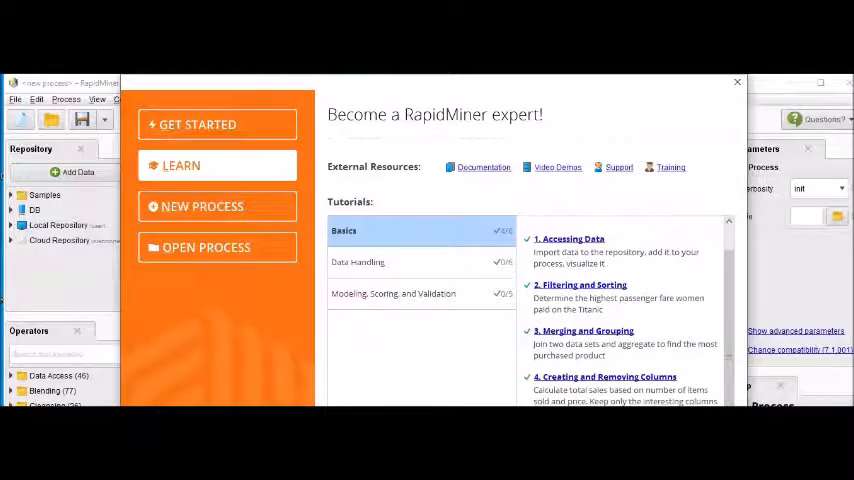
scroll(down, 3)
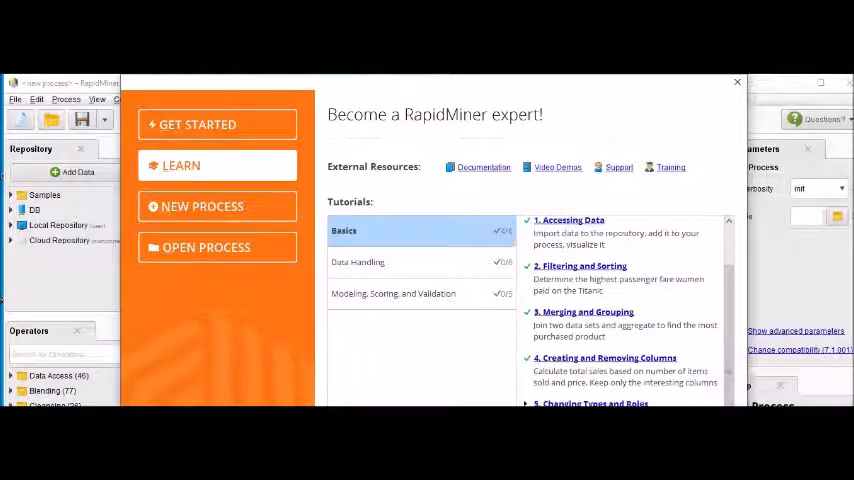
scroll(down, 3)
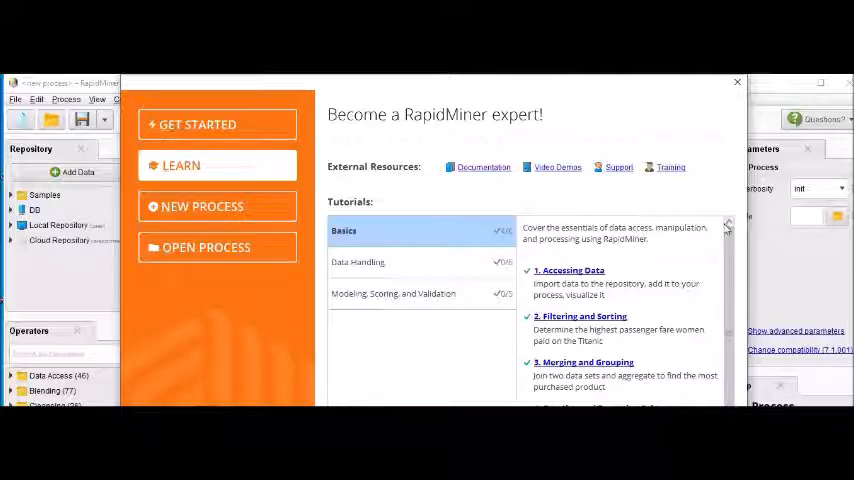
mouse_move(663, 192)
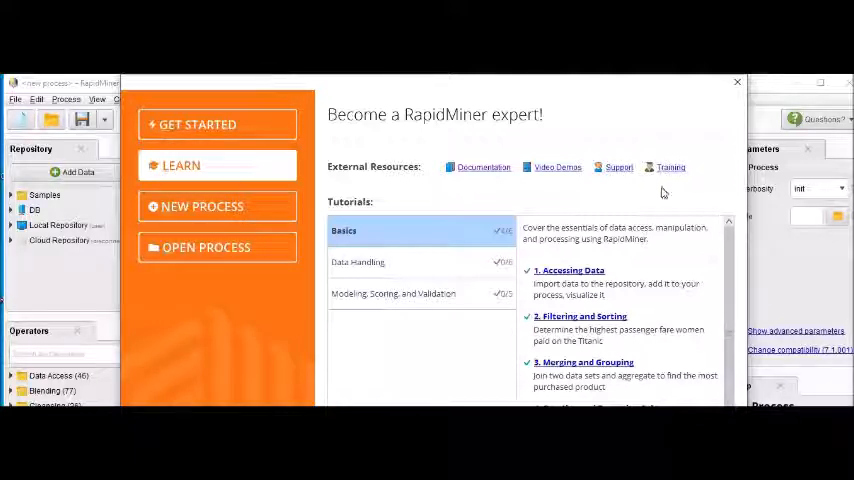
mouse_move(515, 181)
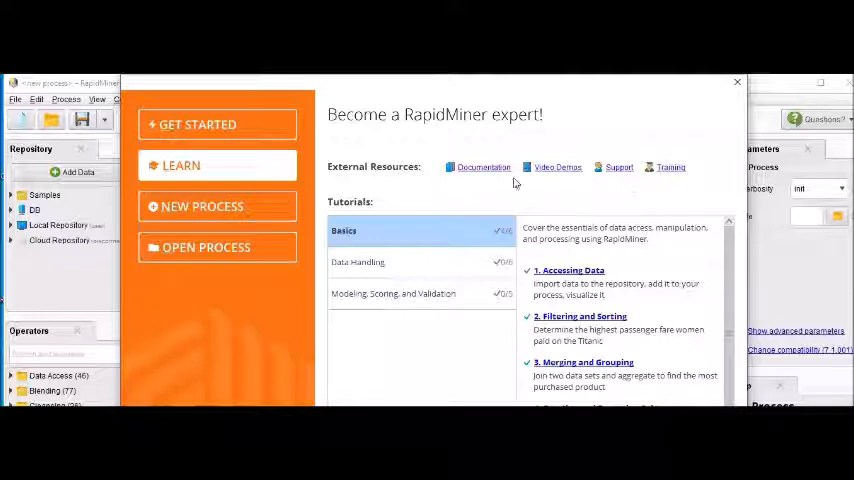
mouse_move(480, 176)
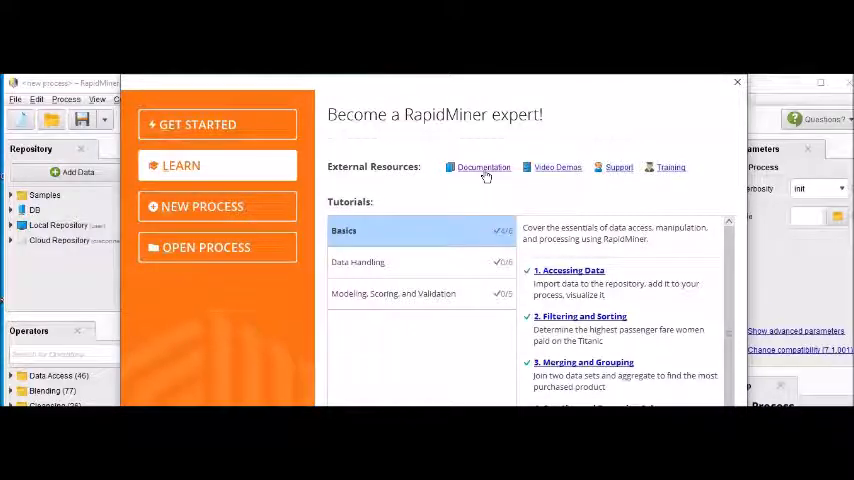
Step: Open the RapidMiner Documentation site in Edge and dismiss the restore-pages prompt
click(481, 167)
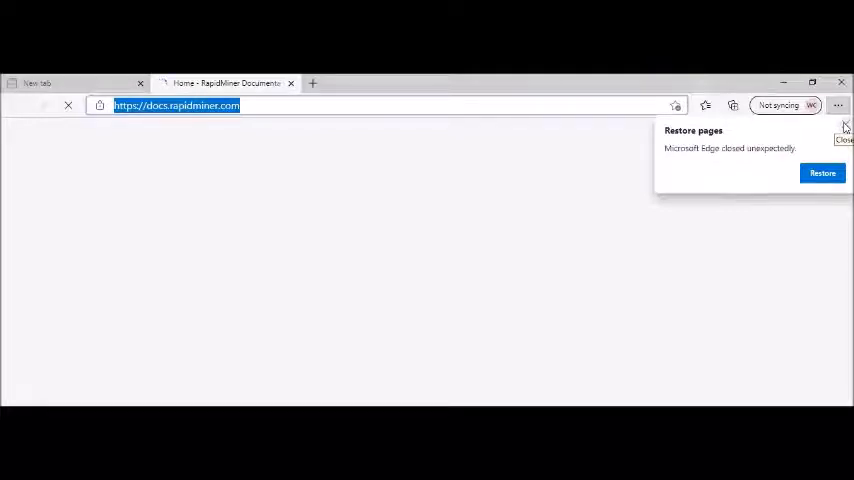
click(843, 126)
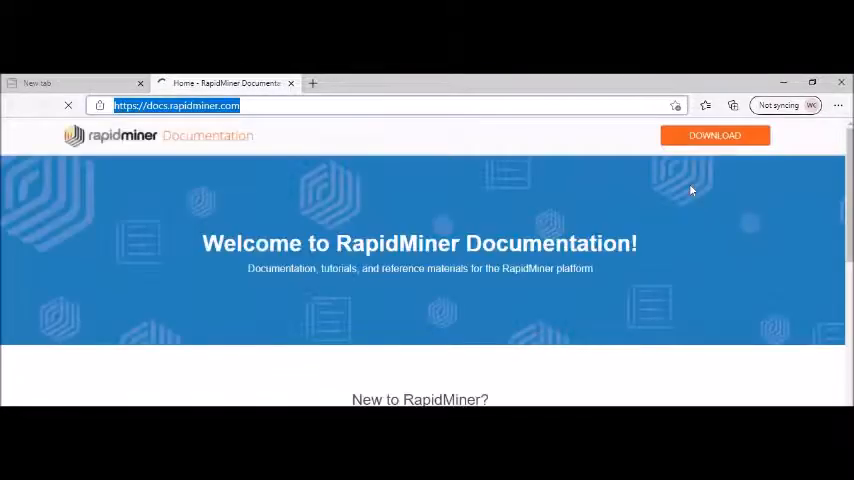
mouse_move(688, 218)
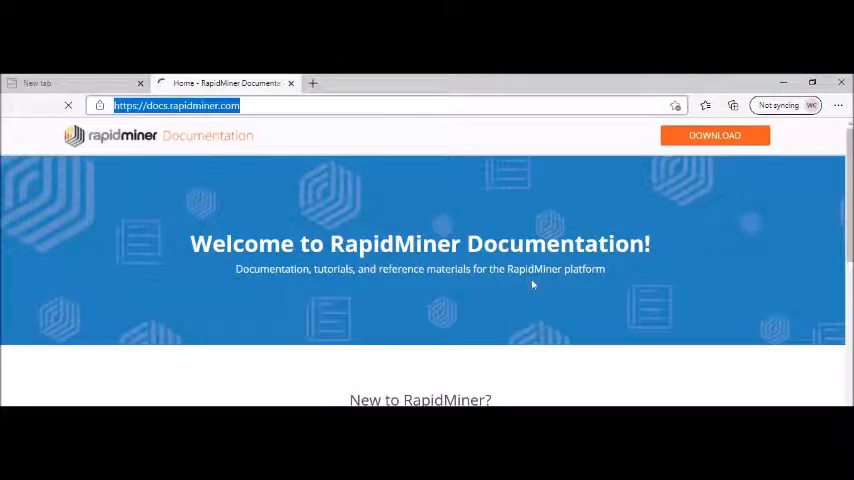
mouse_move(715, 278)
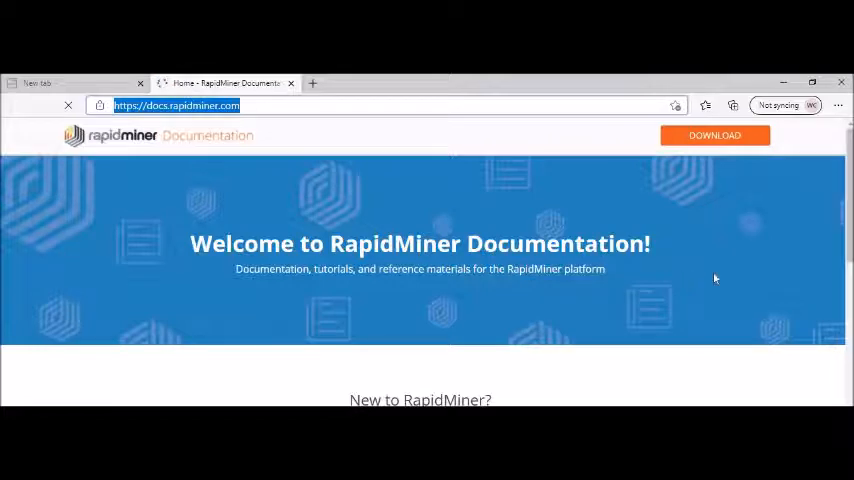
mouse_move(733, 120)
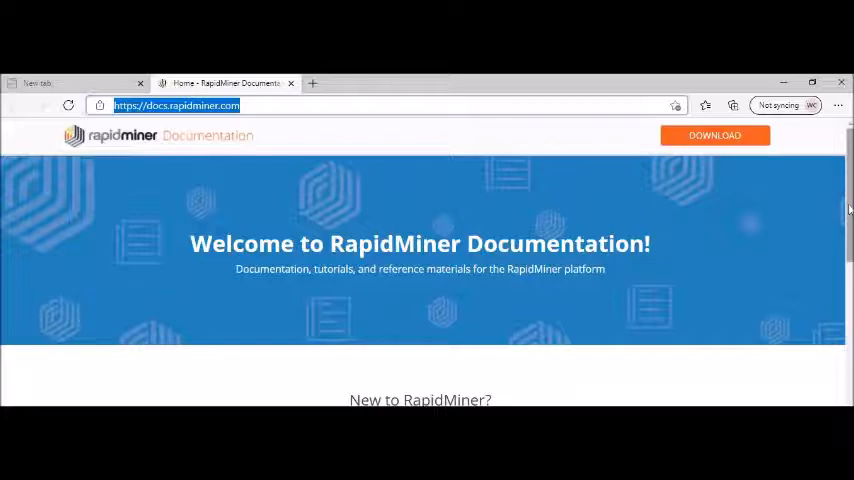
Step: Scroll past Getting Started to the Go, Studio, AI Hub, Docker Deployment and Radoop links
scroll(down, 3)
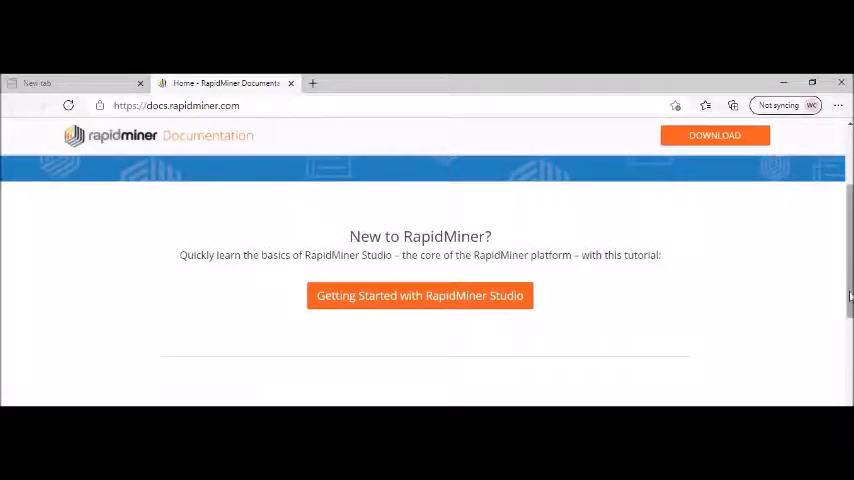
mouse_move(848, 337)
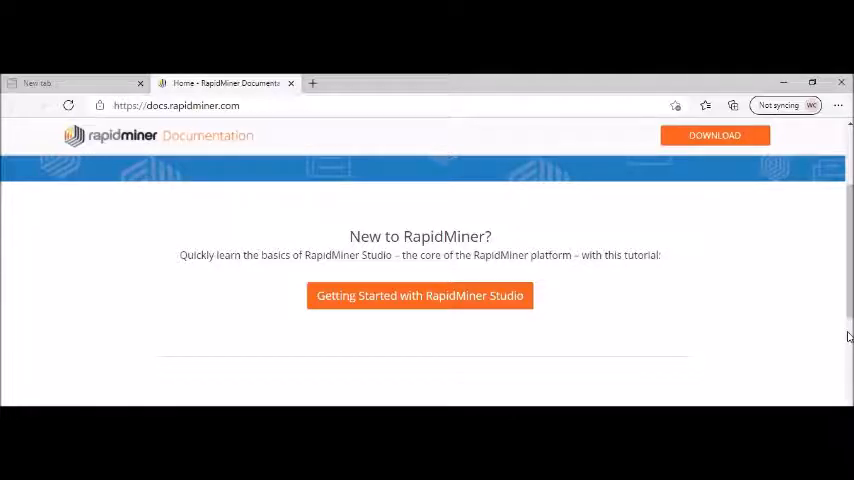
scroll(down, 3)
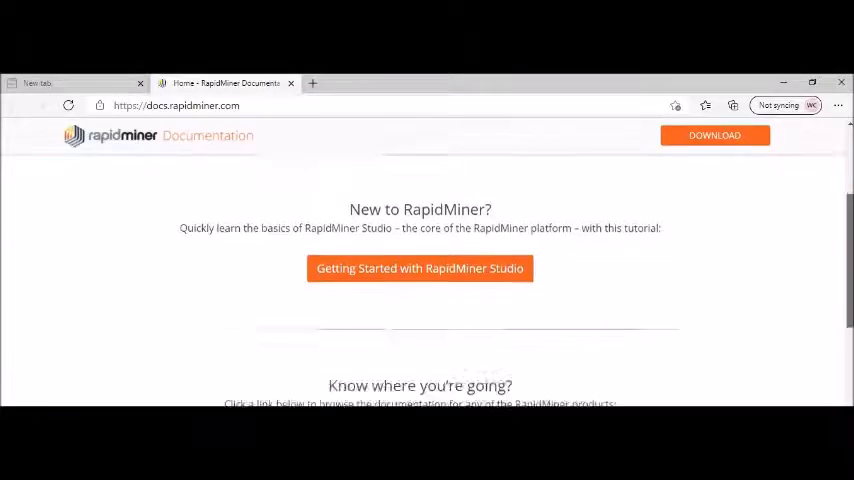
scroll(down, 3)
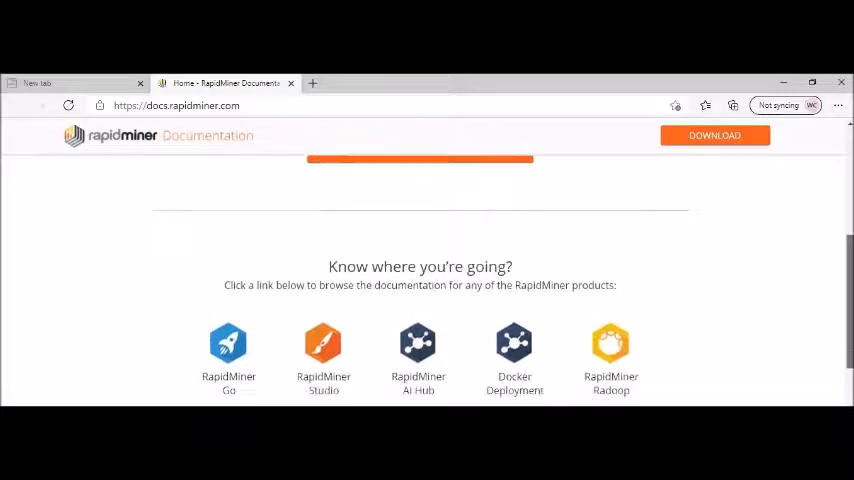
scroll(down, 3)
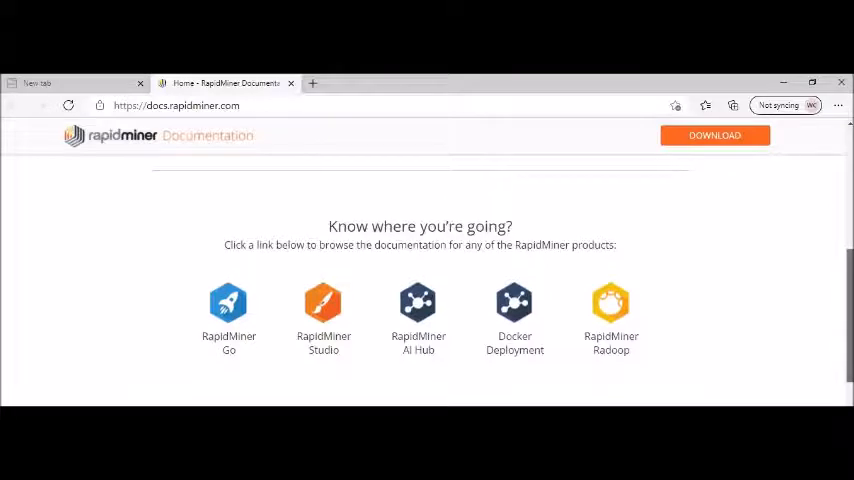
scroll(down, 3)
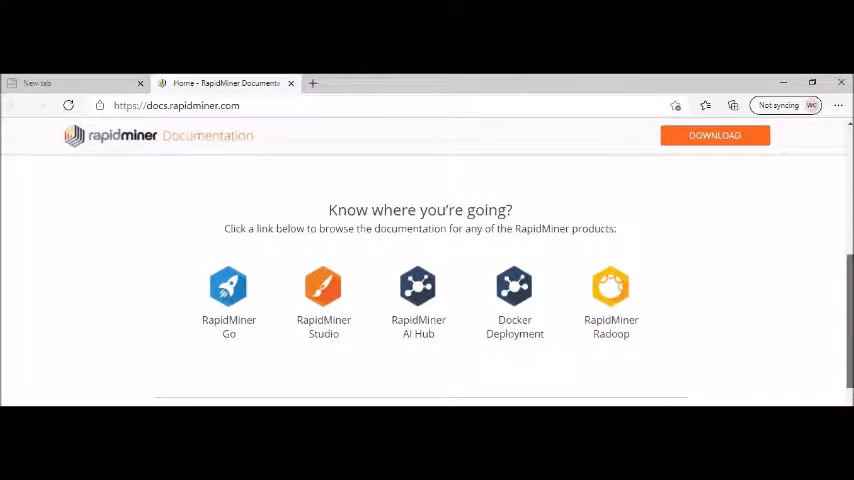
scroll(down, 3)
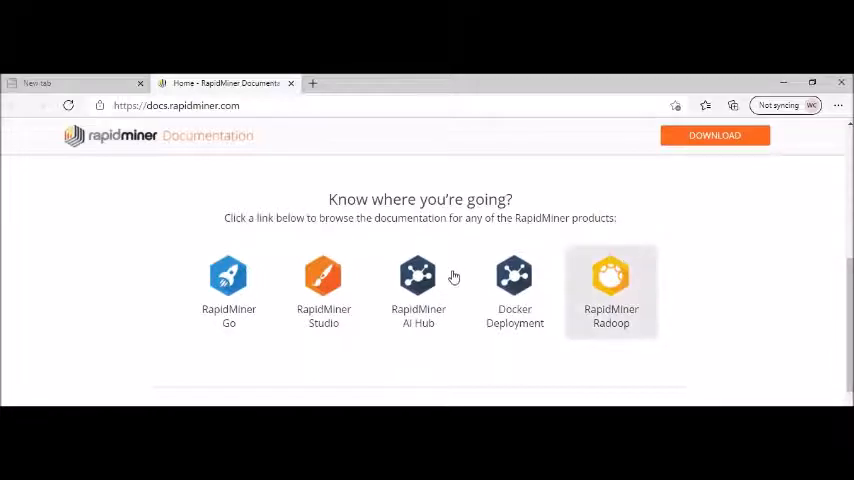
mouse_move(308, 353)
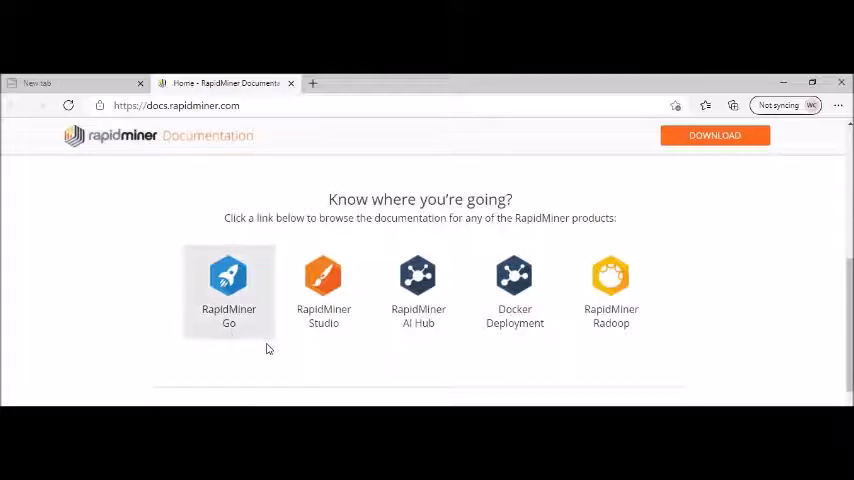
mouse_move(350, 354)
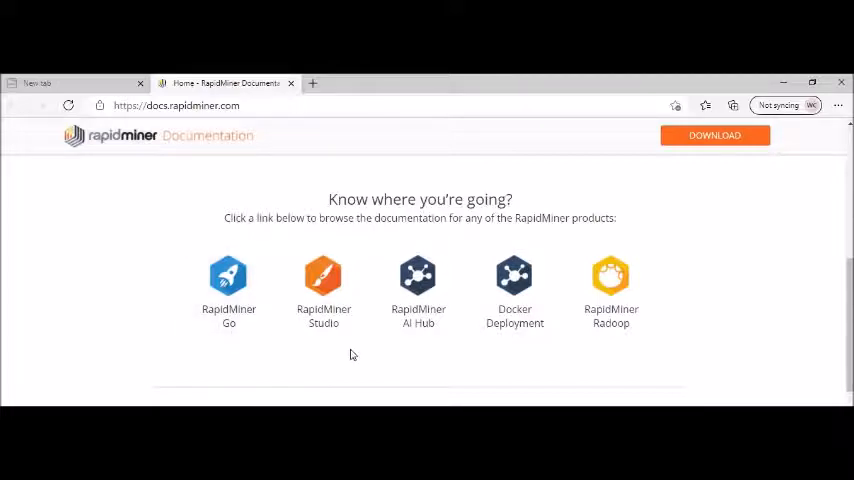
mouse_move(411, 346)
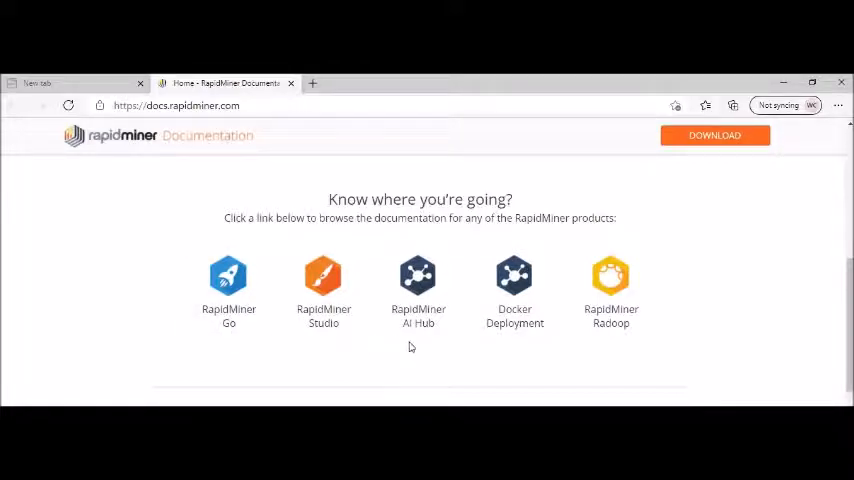
mouse_move(414, 347)
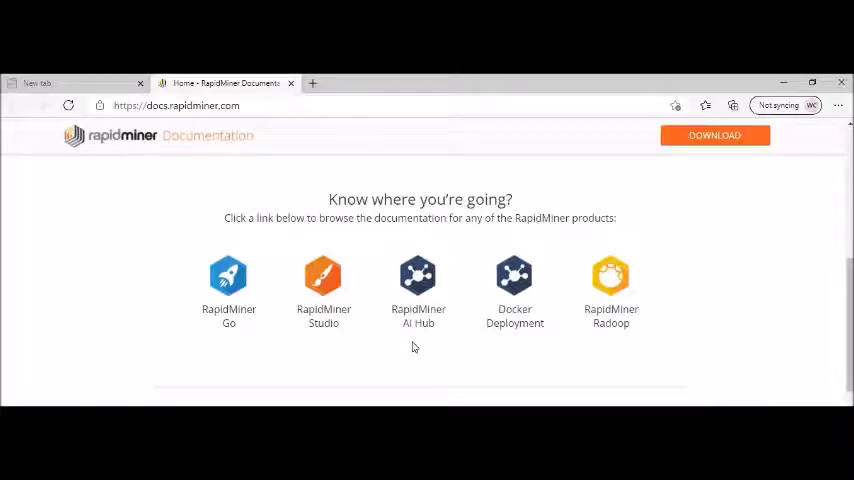
mouse_move(563, 348)
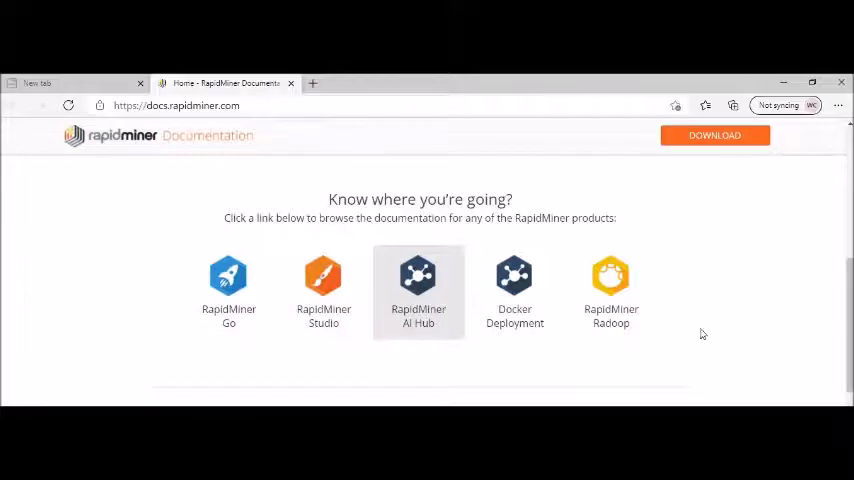
mouse_move(702, 333)
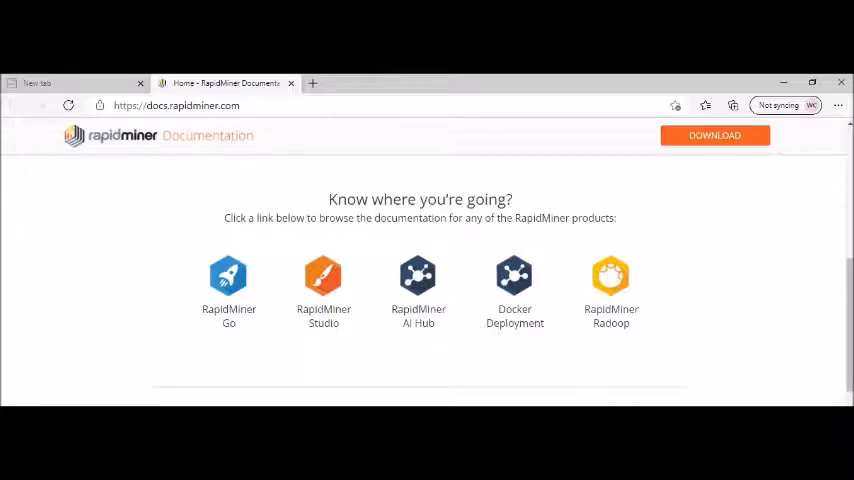
scroll(down, 3)
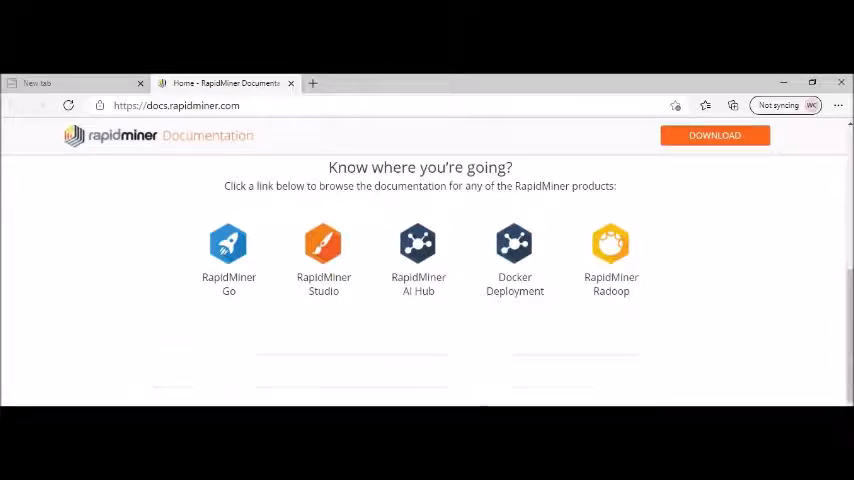
Step: Scroll to 'Want to see more?' showing Community, Operator Reference Guide and Technical Support
scroll(down, 3)
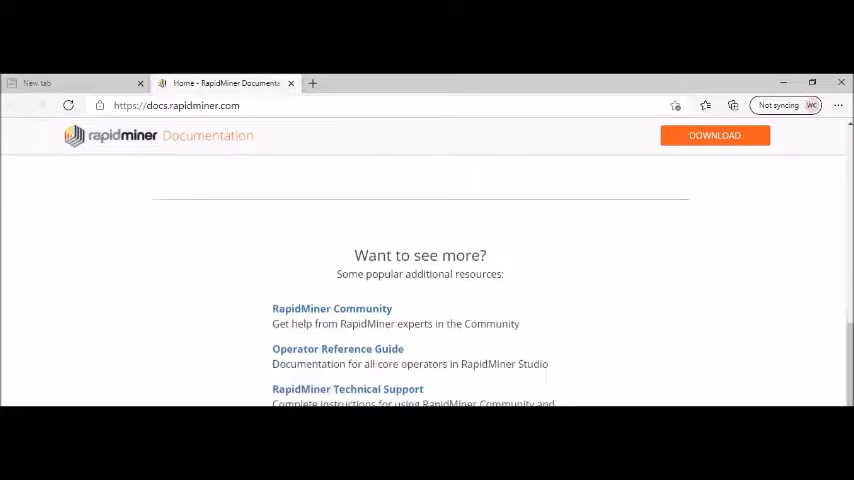
scroll(down, 3)
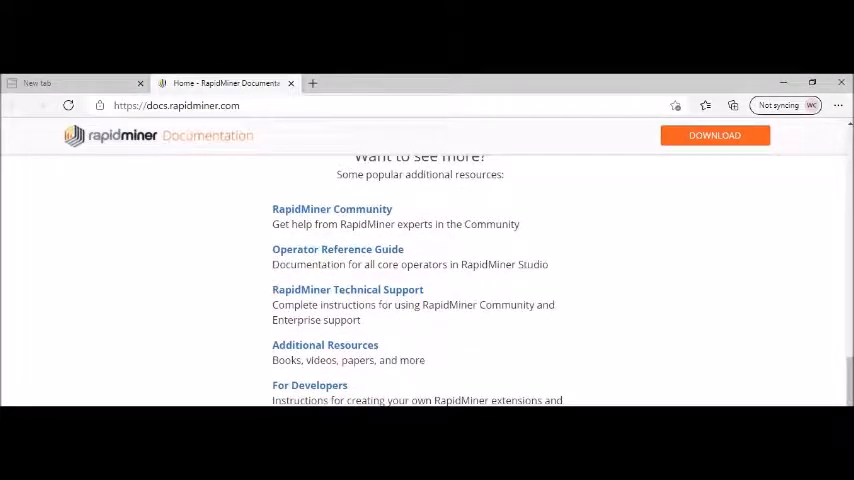
mouse_move(588, 239)
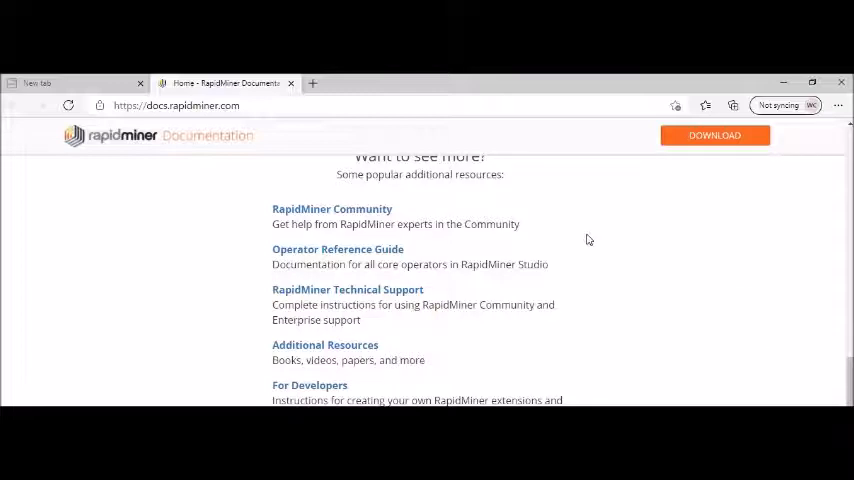
mouse_move(405, 214)
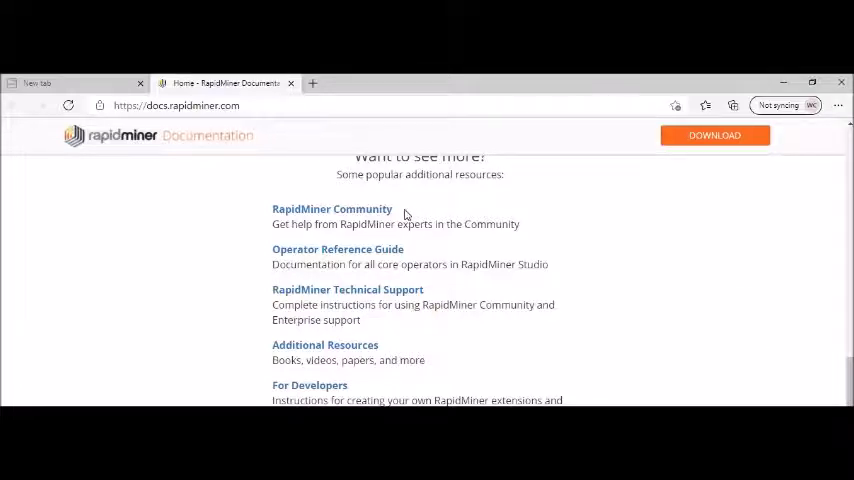
mouse_move(401, 218)
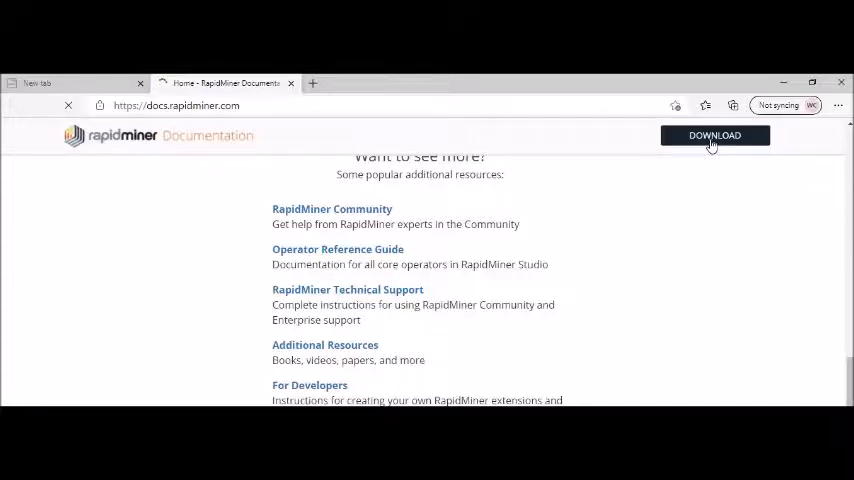
Step: Open rapidminer.com/get-started and scroll to the Go, Studio and Educational Program cards
click(714, 135)
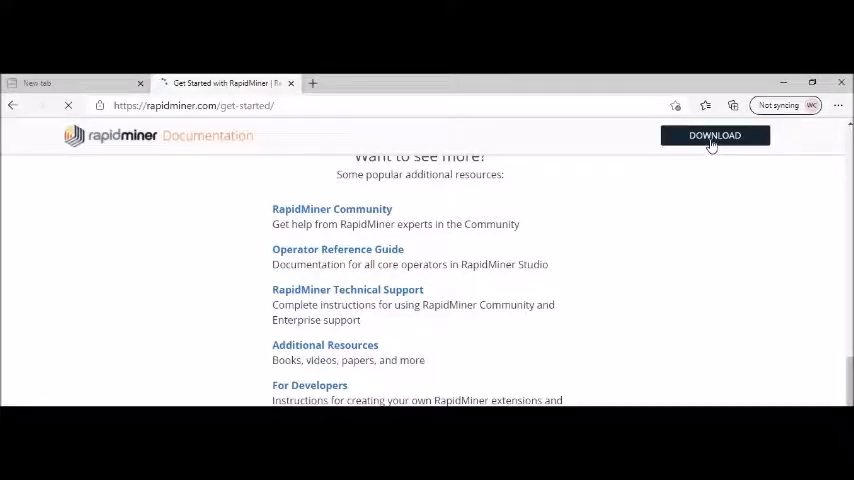
scroll(up, 3)
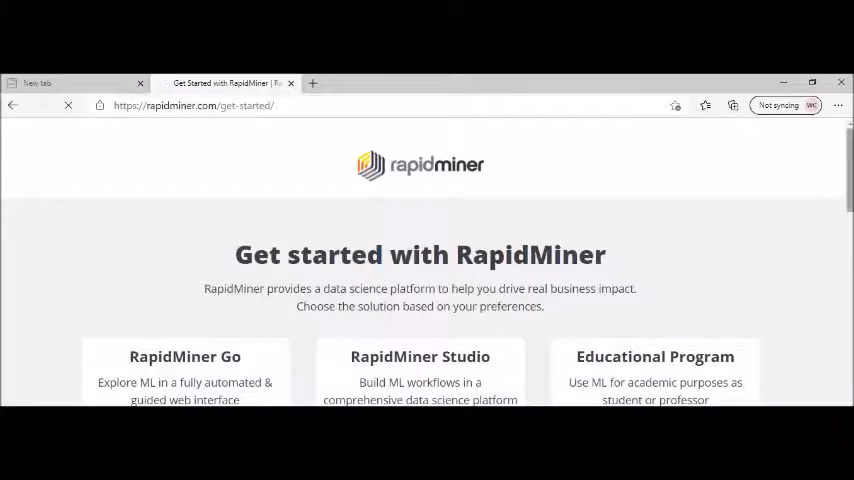
scroll(down, 3)
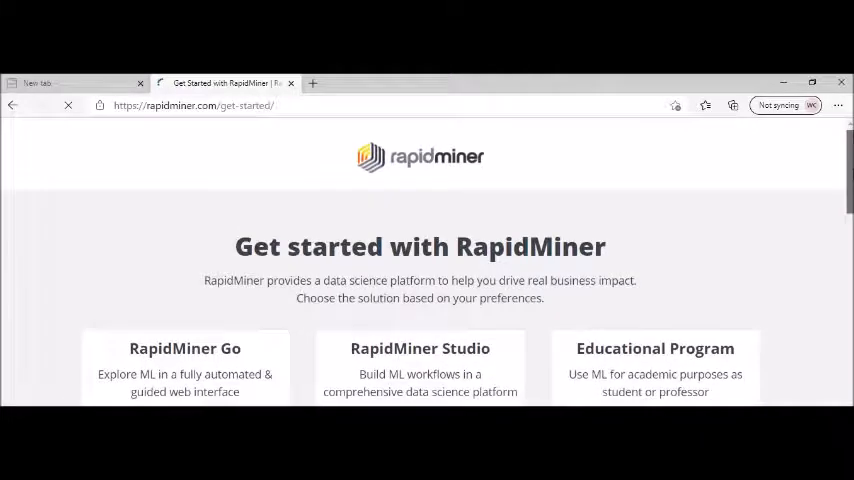
scroll(down, 3)
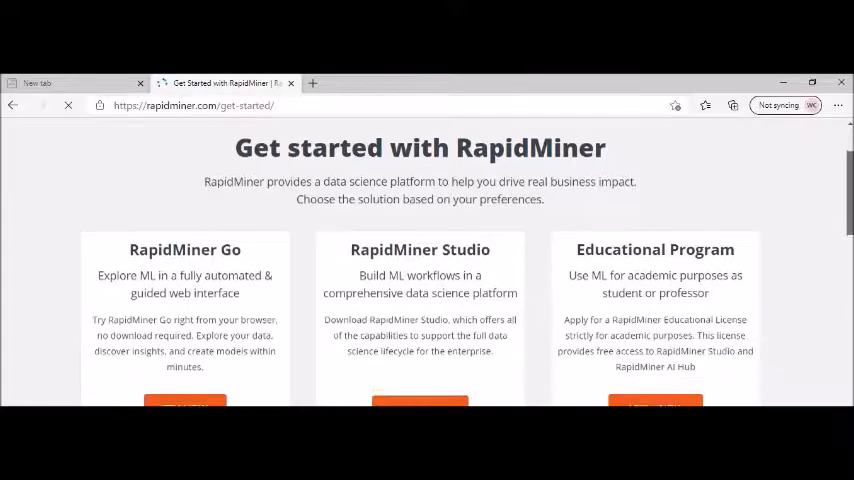
scroll(down, 3)
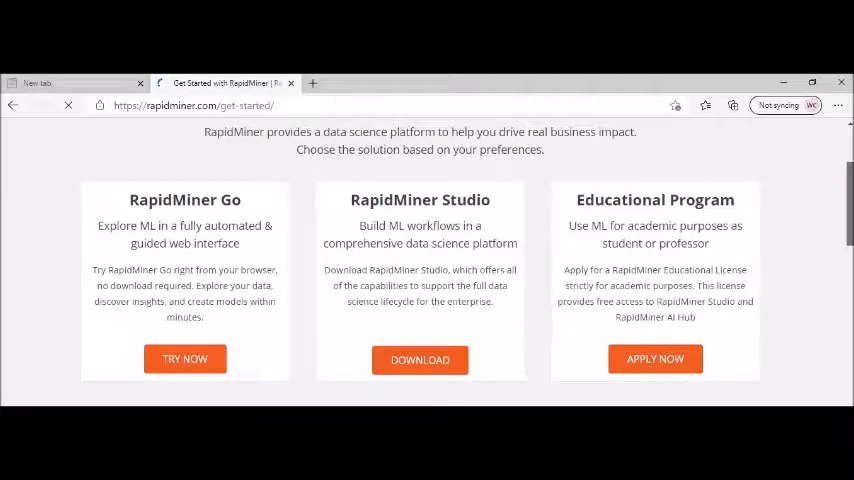
scroll(down, 3)
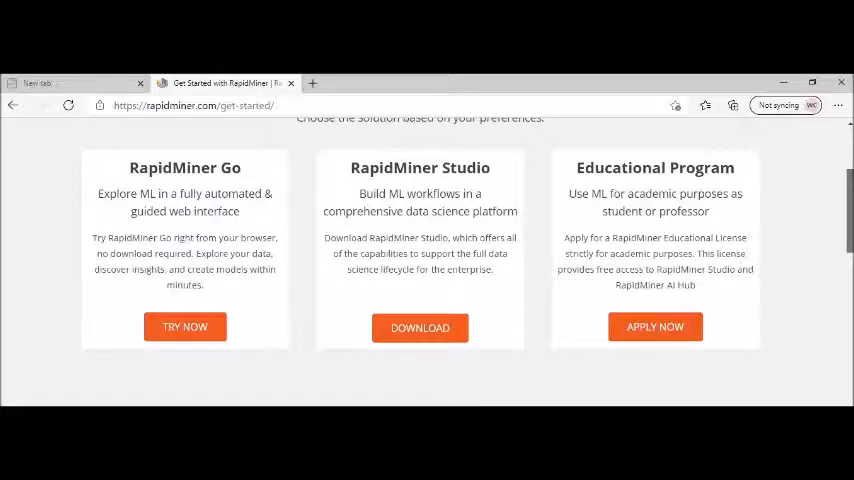
Step: Scroll past the RapidMiner Studio 30-day trial download to the Educational License Program
scroll(down, 3)
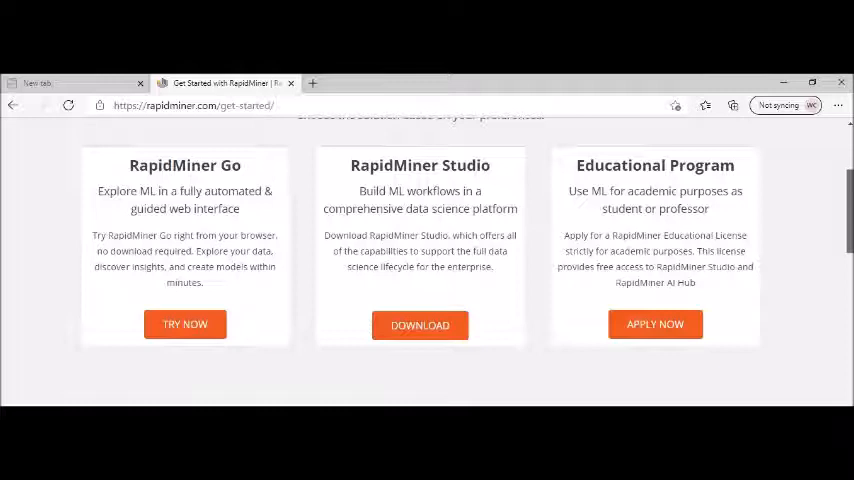
scroll(down, 3)
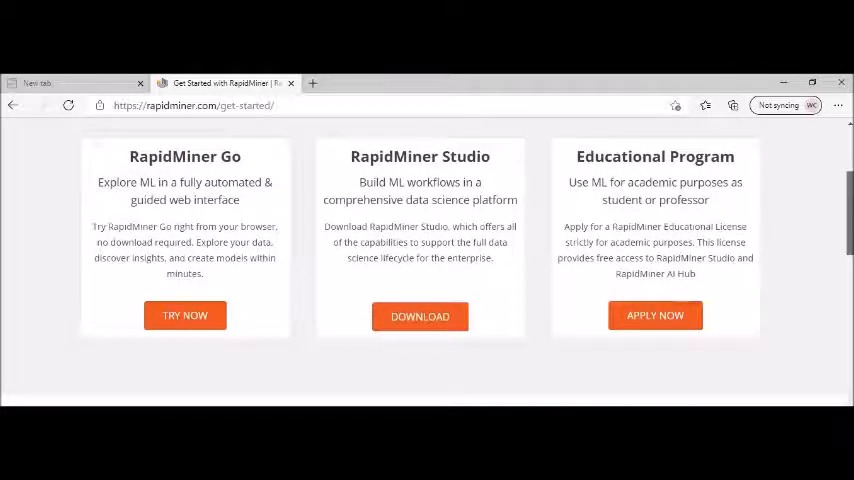
scroll(down, 3)
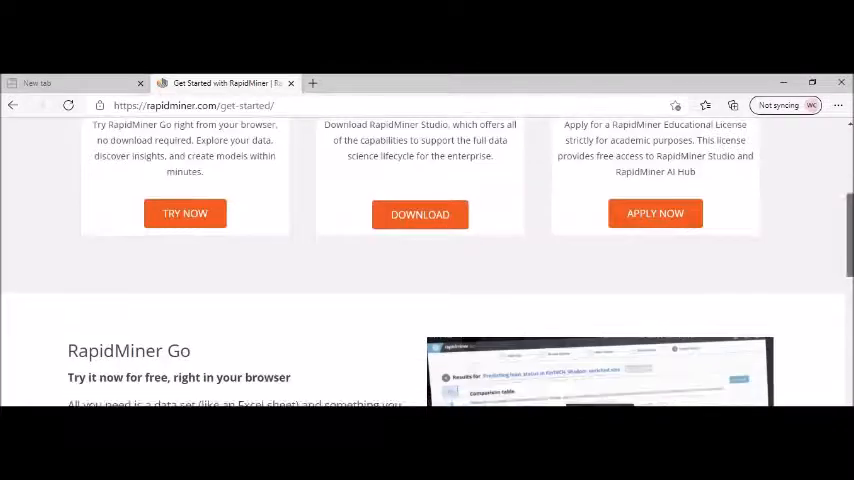
scroll(down, 3)
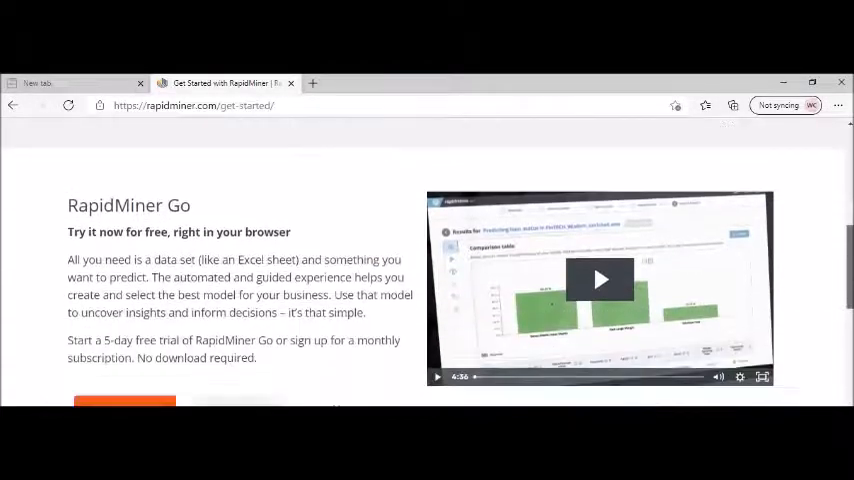
scroll(down, 3)
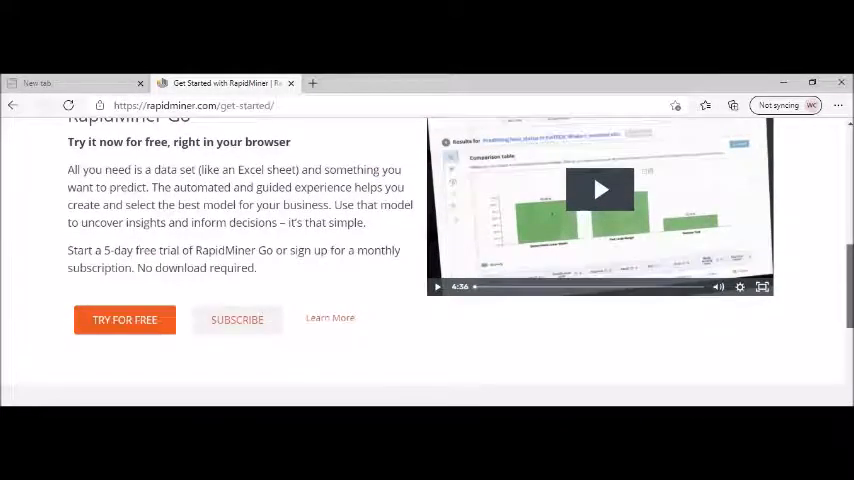
scroll(down, 3)
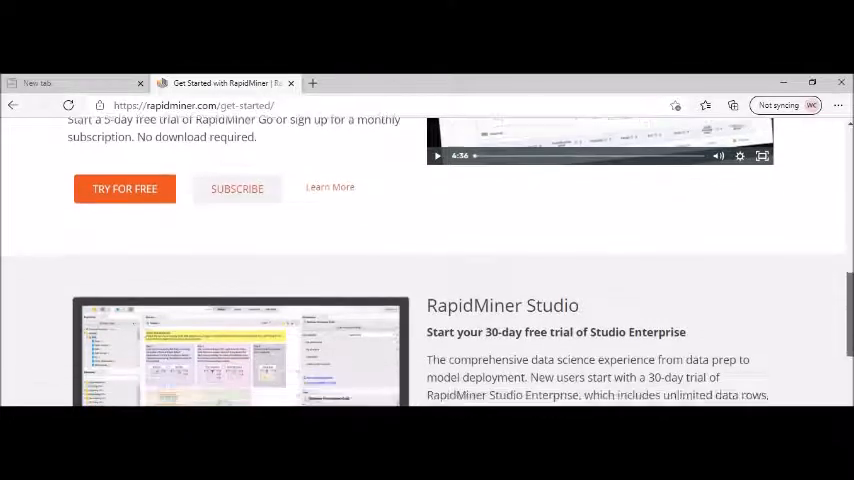
scroll(down, 3)
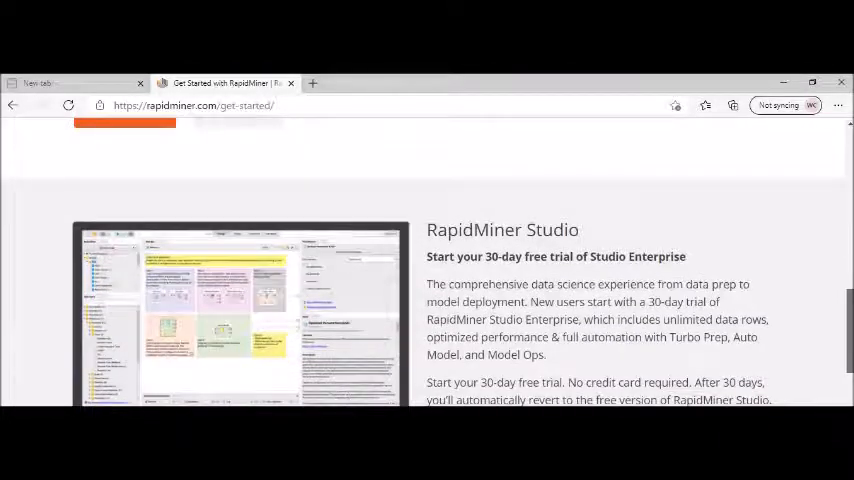
scroll(down, 3)
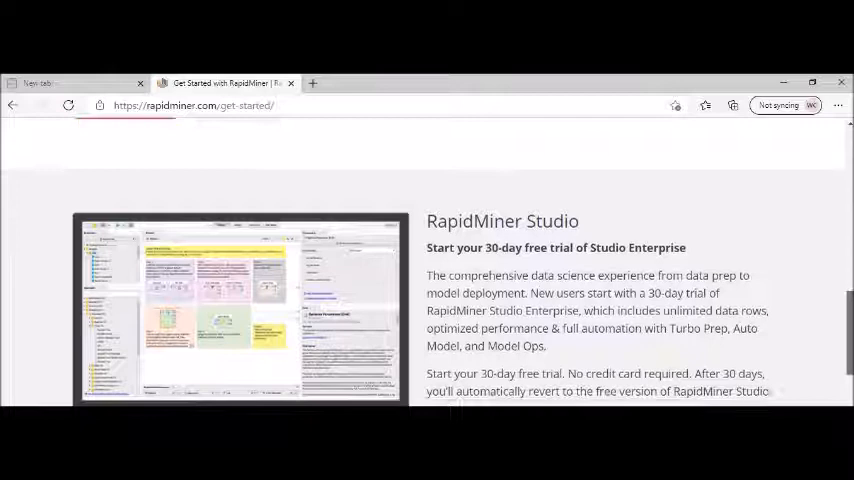
scroll(down, 3)
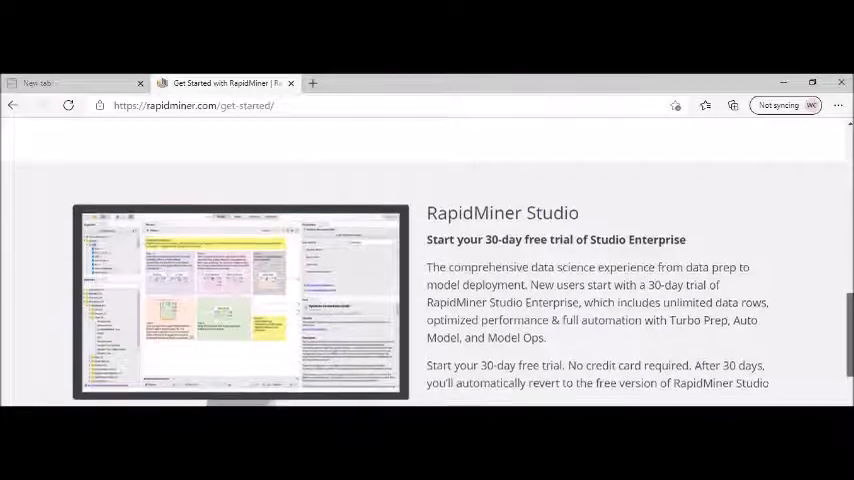
scroll(down, 3)
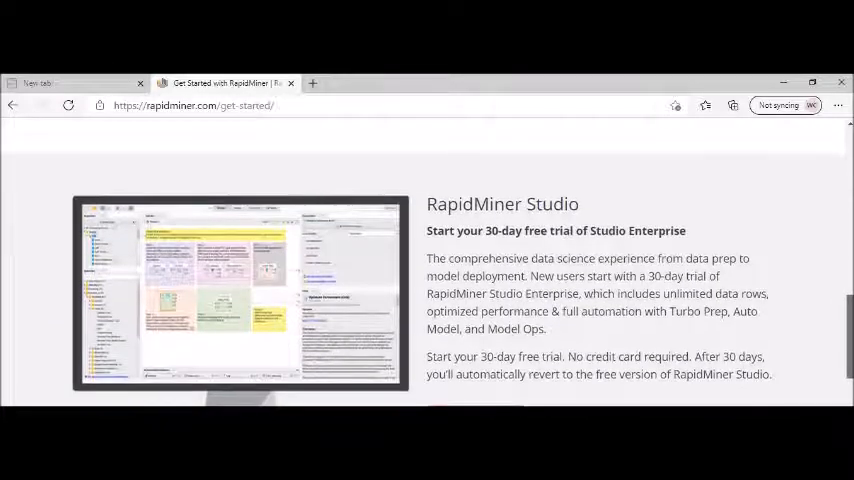
scroll(down, 3)
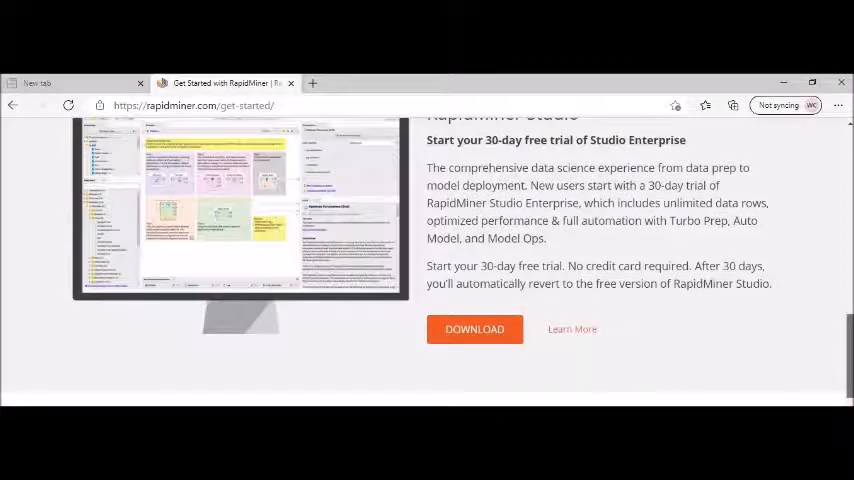
scroll(down, 3)
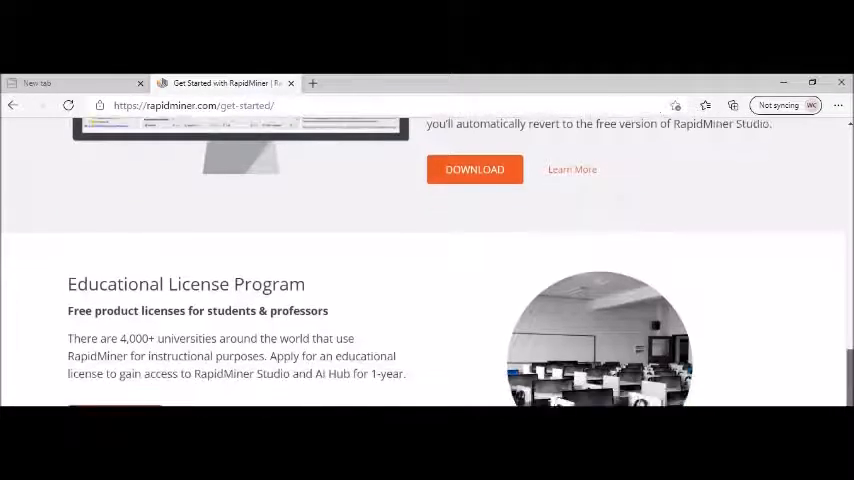
Step: Scroll to the footer with Products, Learn, Resources, Pricing and About Us links
scroll(down, 3)
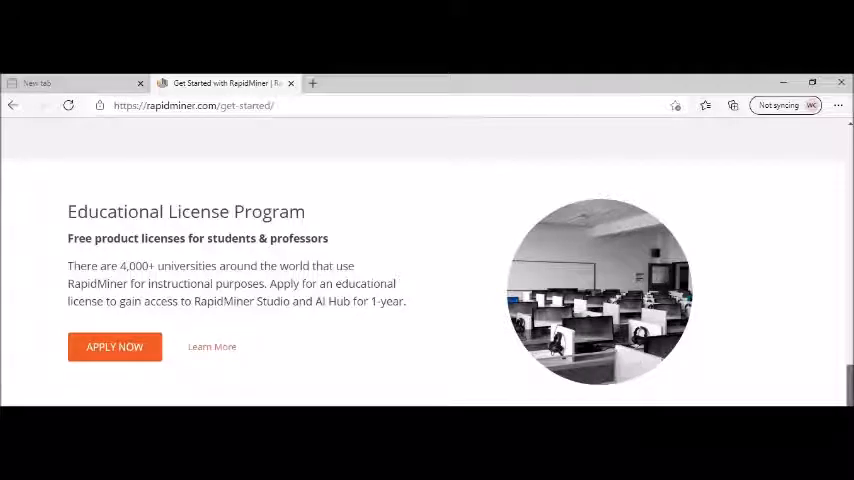
scroll(down, 3)
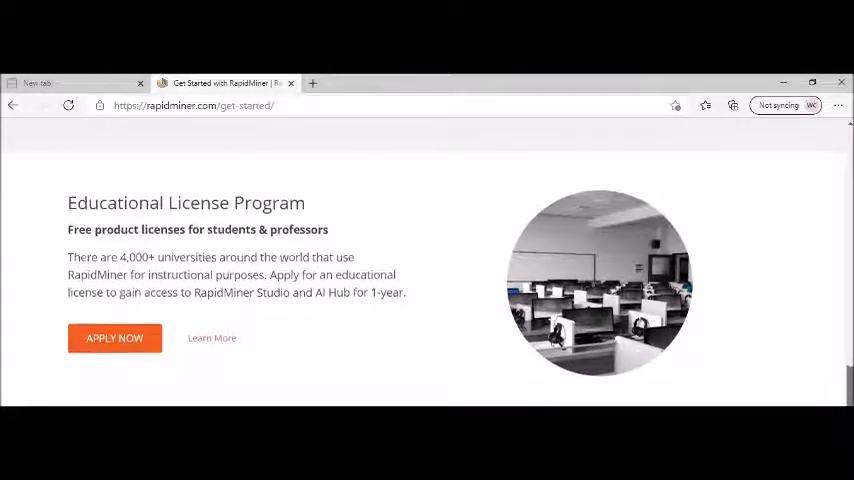
scroll(down, 3)
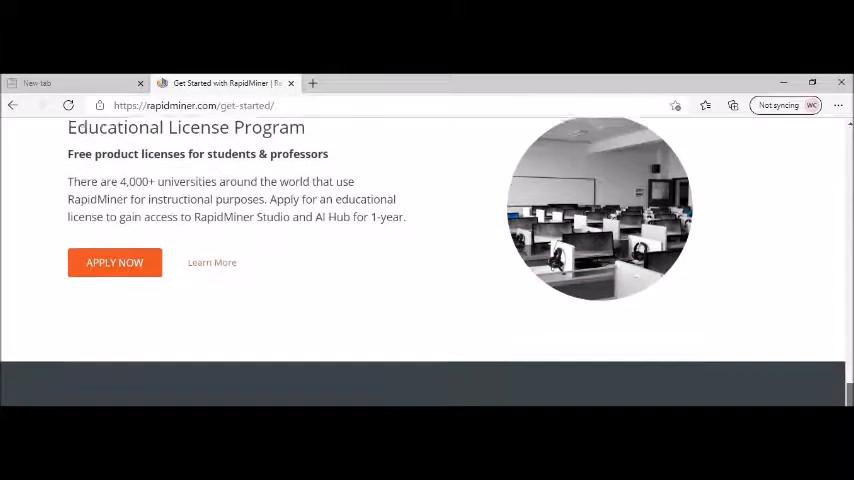
scroll(down, 3)
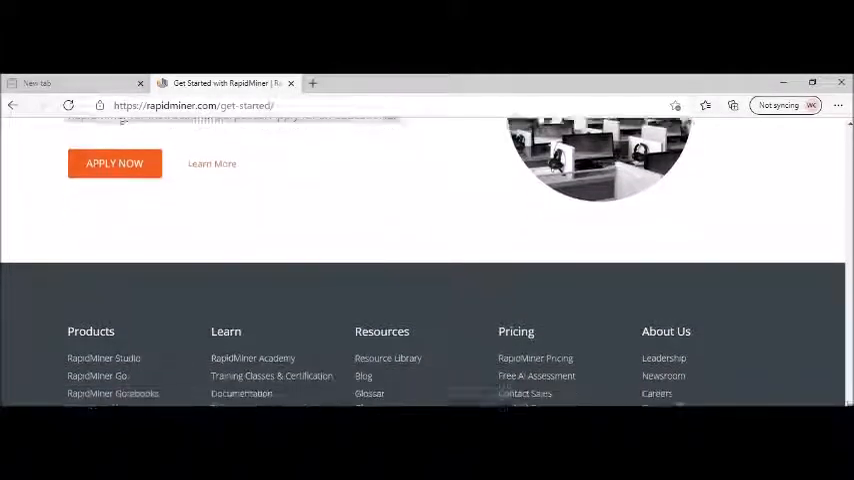
scroll(down, 3)
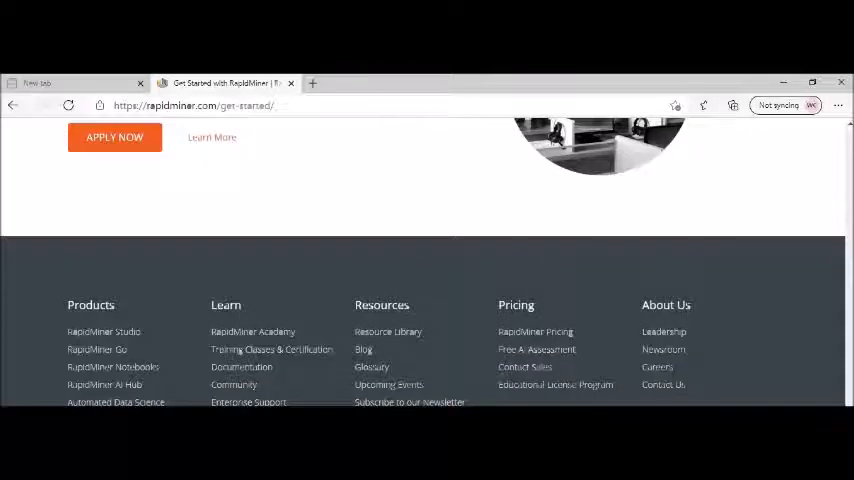